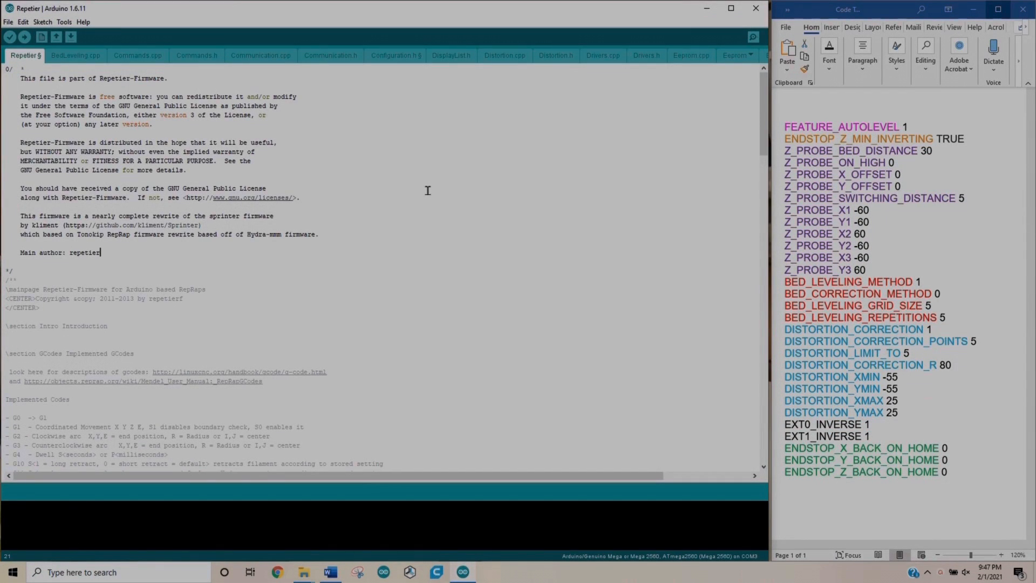
{"action": "mouse_move", "coordinate": [788, 130]}
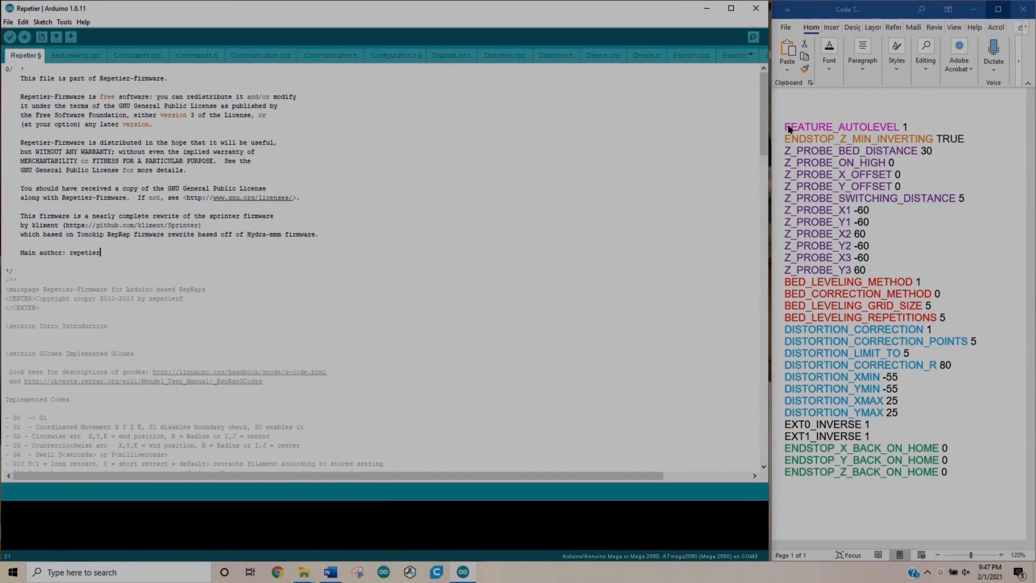
{"action": "mouse_move", "coordinate": [948, 372]}
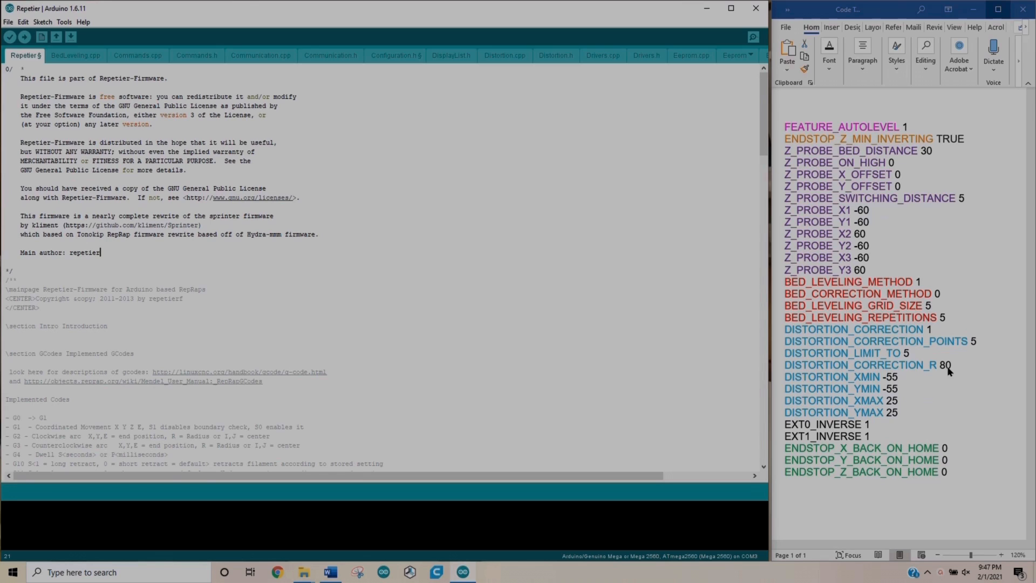
{"action": "mouse_move", "coordinate": [429, 155]}
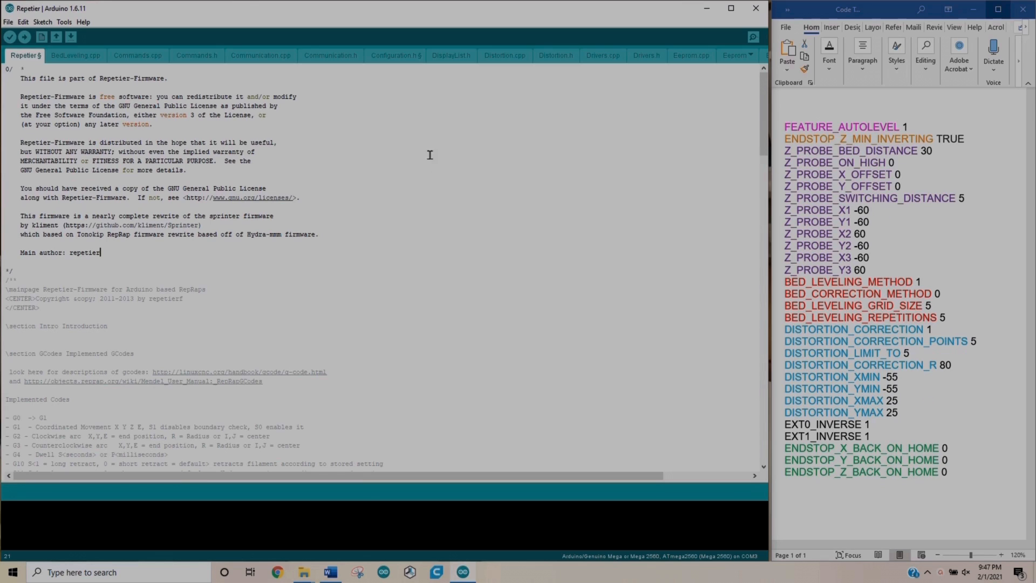
{"action": "mouse_move", "coordinate": [378, 63]}
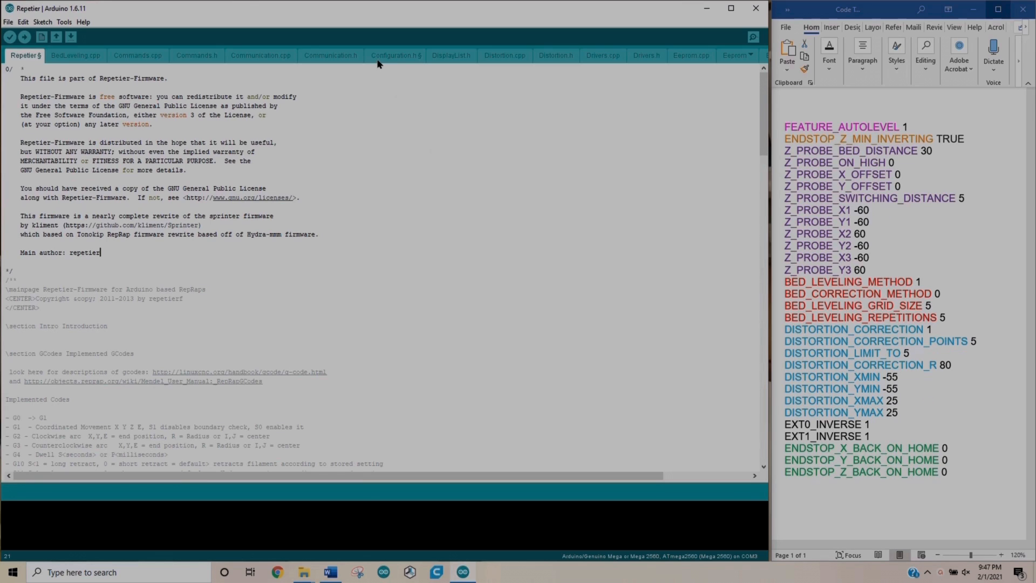
In Configuration.h, enter FEATURE_AUTOLEVEL as the Find dialog's search term.
{"action": "left_click", "coordinate": [394, 56]}
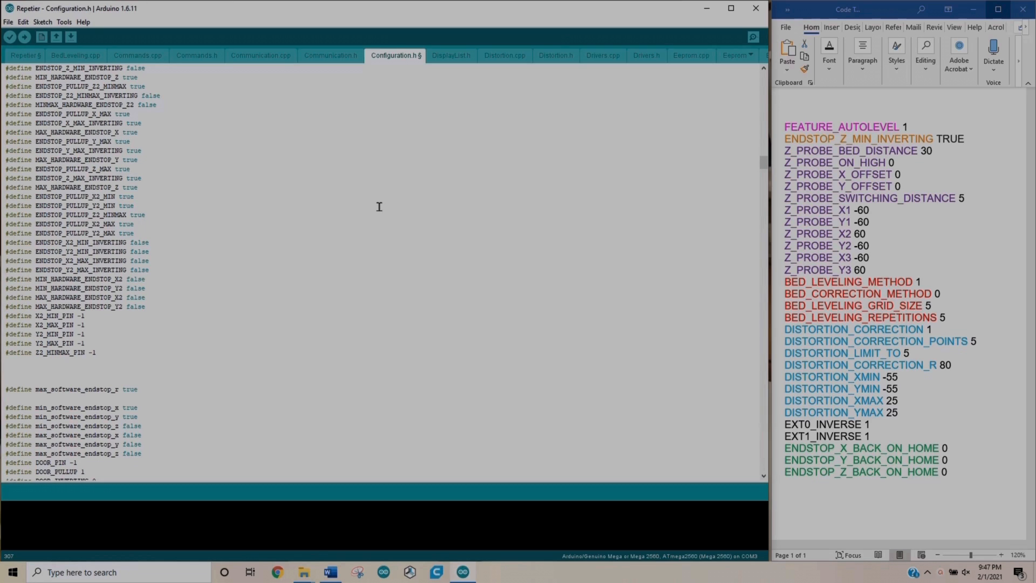
{"action": "key", "text": "Ctrl+f"}
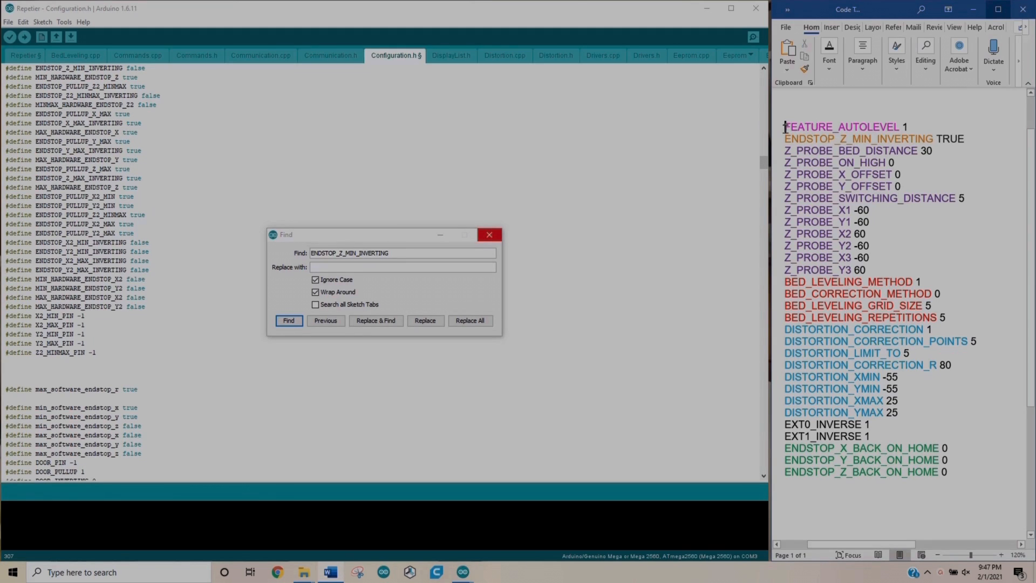
{"action": "double_click", "coordinate": [842, 126]}
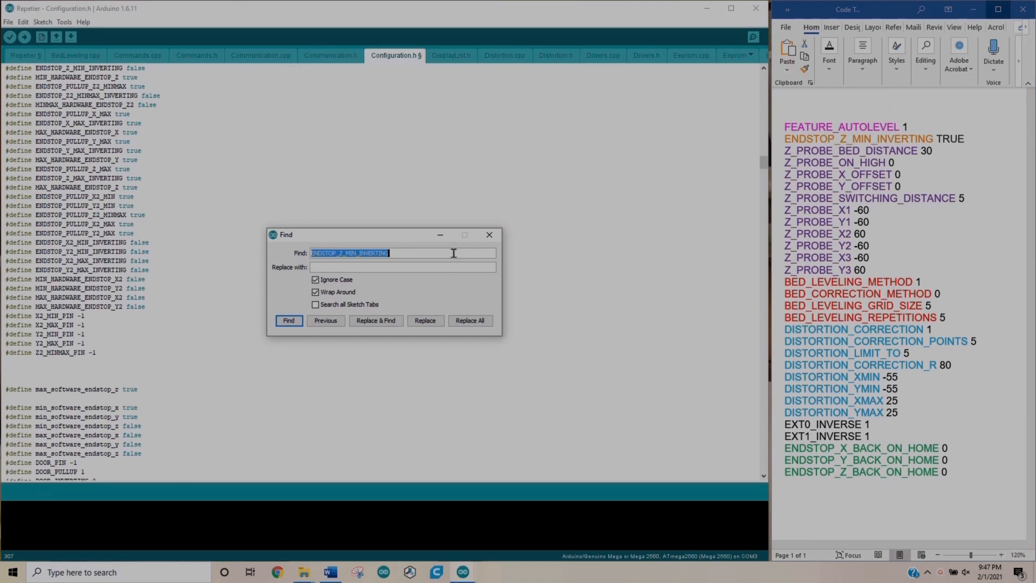
{"action": "type", "text": "FEATURE_AUTOLEVEL"}
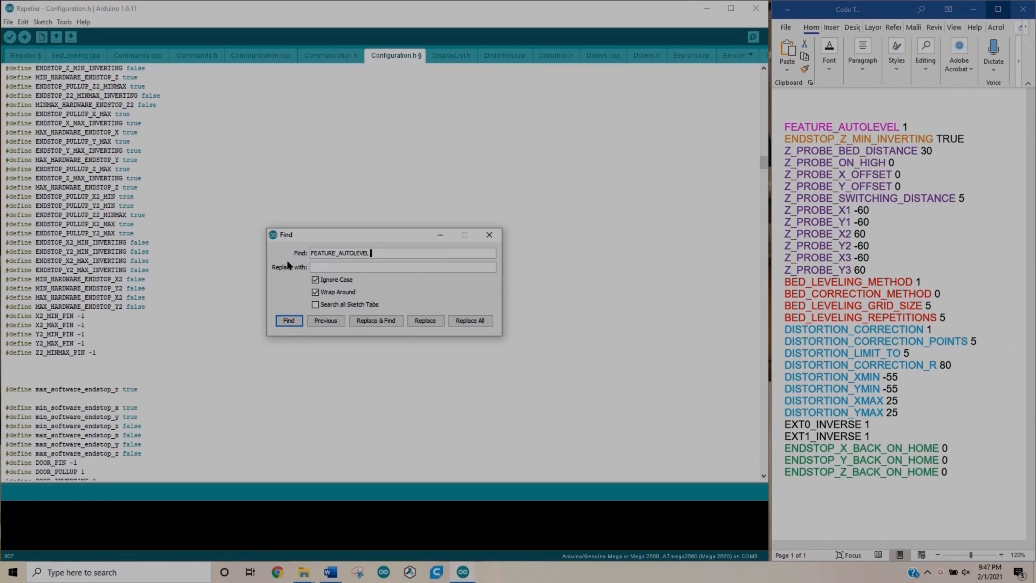
Find FEATURE_AUTOLEVEL (already 1), then locate ENDSTOP_Z_MIN_INVERTING and set it to true.
{"action": "left_click", "coordinate": [289, 321]}
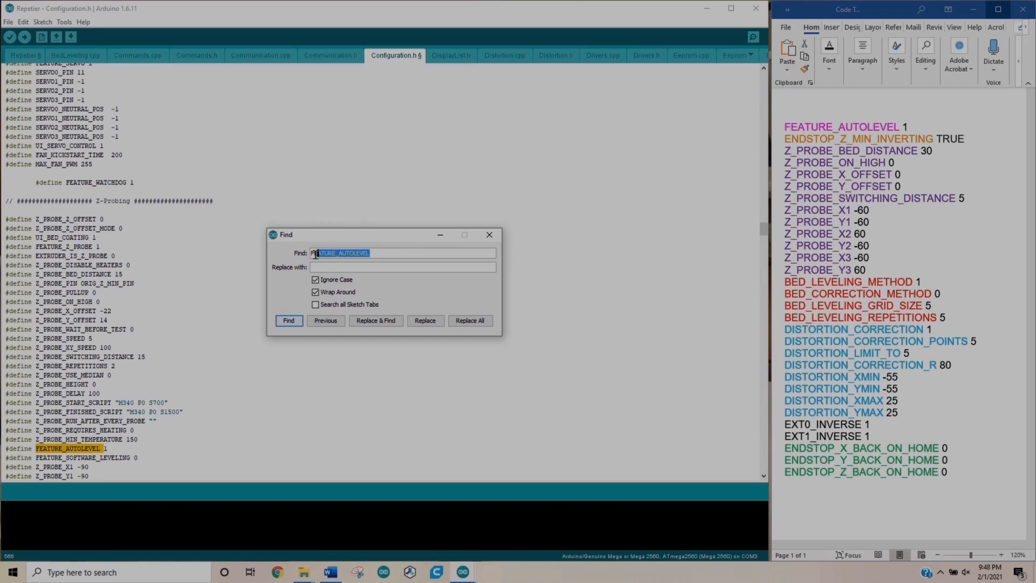
{"action": "type", "text": "ENDSTOP_Z_MIN_INVERTING"}
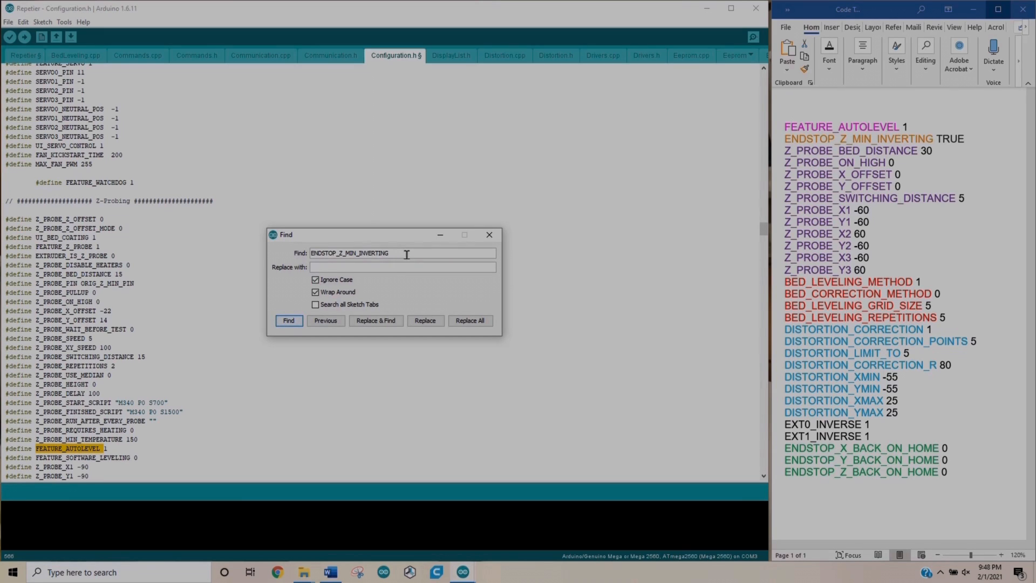
{"action": "left_click", "coordinate": [288, 320]}
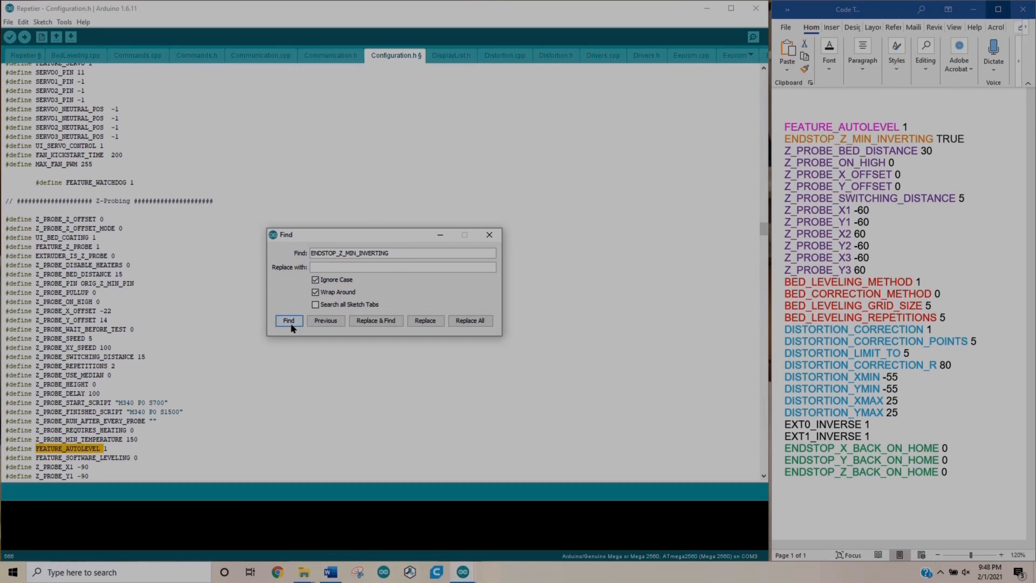
{"action": "left_click", "coordinate": [289, 320]}
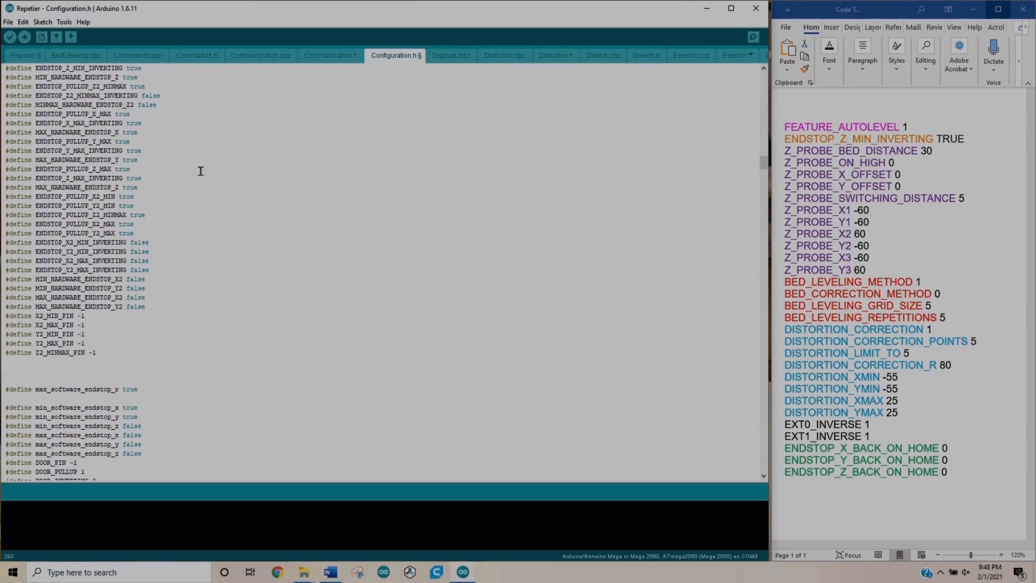
{"action": "mouse_move", "coordinate": [217, 141]}
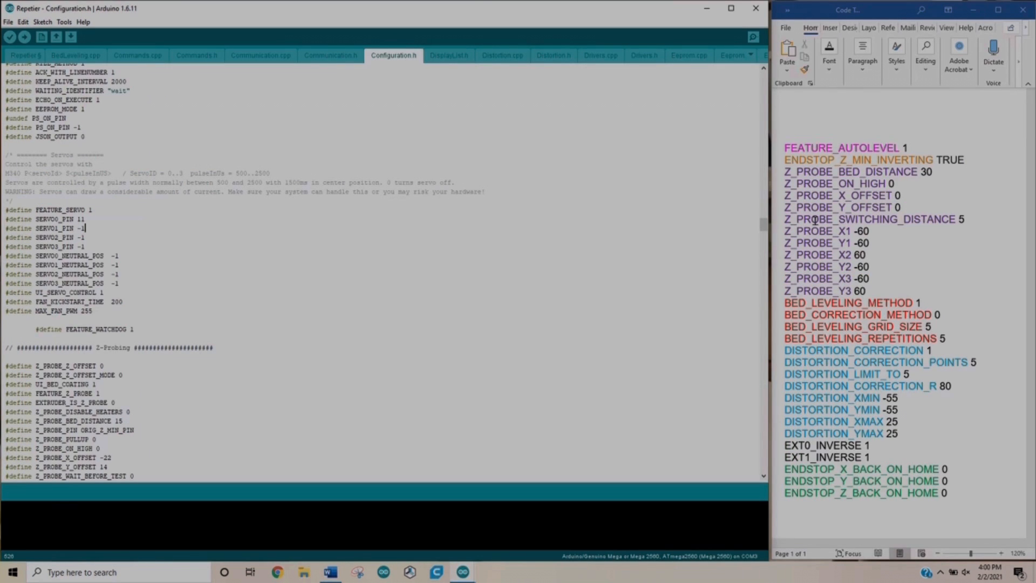
{"action": "mouse_move", "coordinate": [902, 181]}
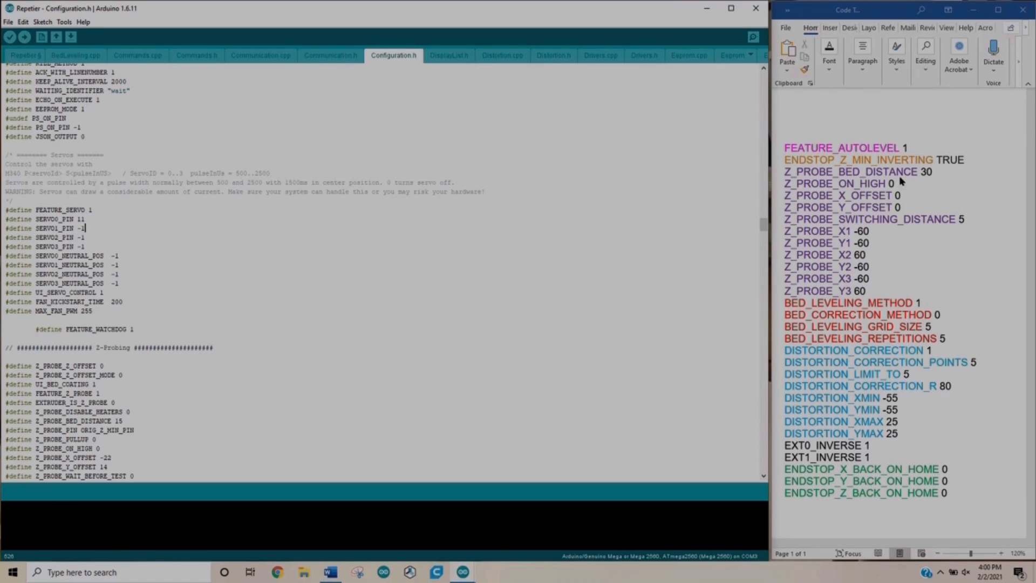
{"action": "mouse_move", "coordinate": [918, 183]}
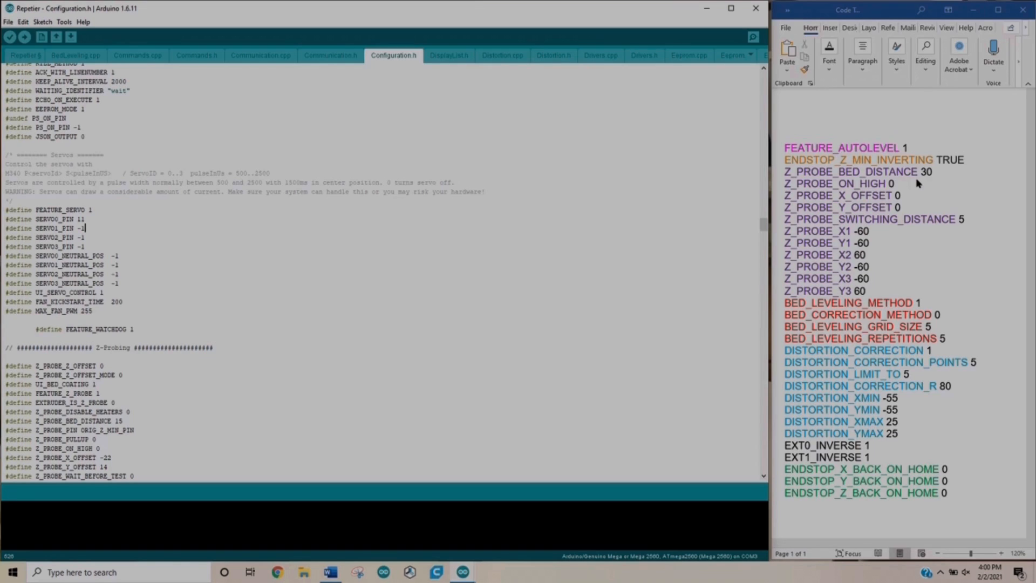
Change the checklist's Z_PROBE_BED_DISTANCE entry to 15 and select the Z_PROBE_X_OFFSET name.
{"action": "left_click", "coordinate": [933, 172]}
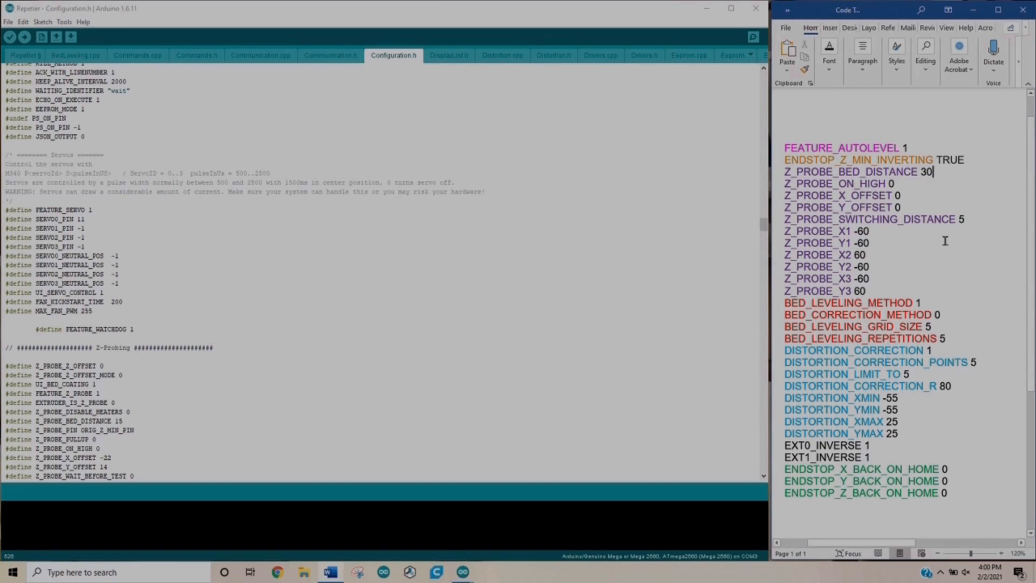
{"action": "type", "text": "15"}
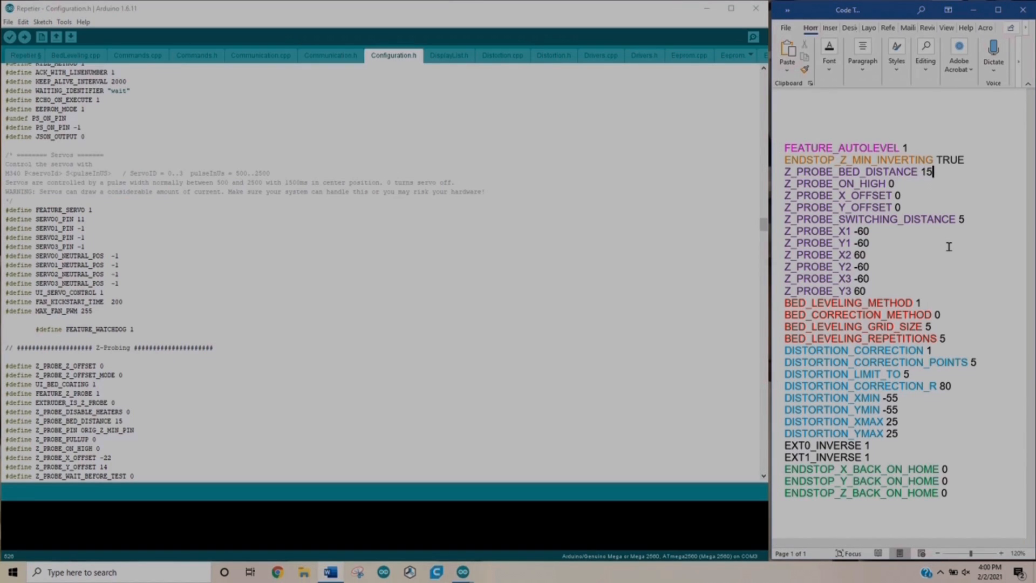
{"action": "double_click", "coordinate": [855, 171]}
{"action": "type", "text": "30"}
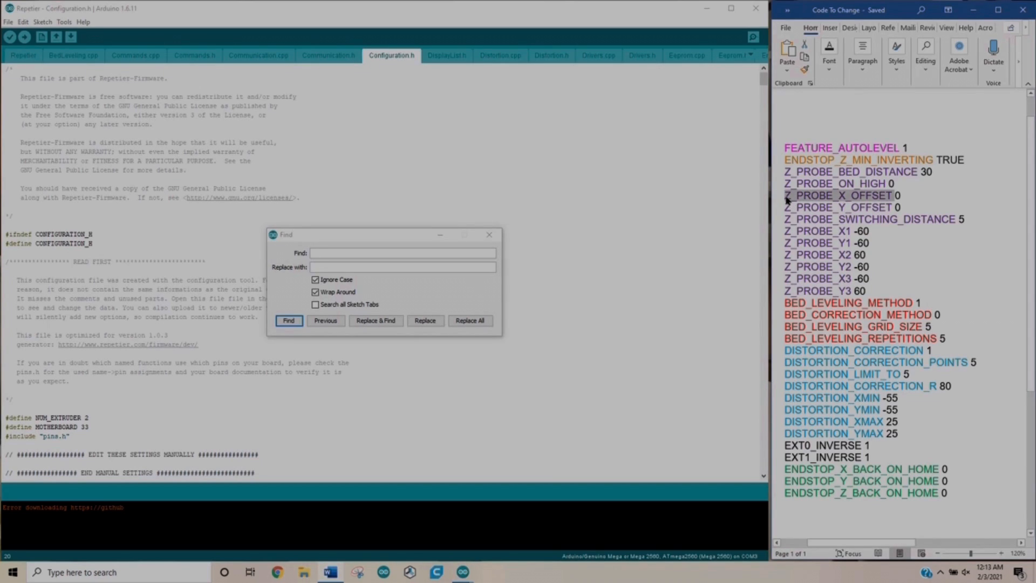
Find Z_PROBE_X_OFFSET in Configuration.h and place the cursor on its value.
{"action": "type", "text": "Z_PROBE_X_OFFSET"}
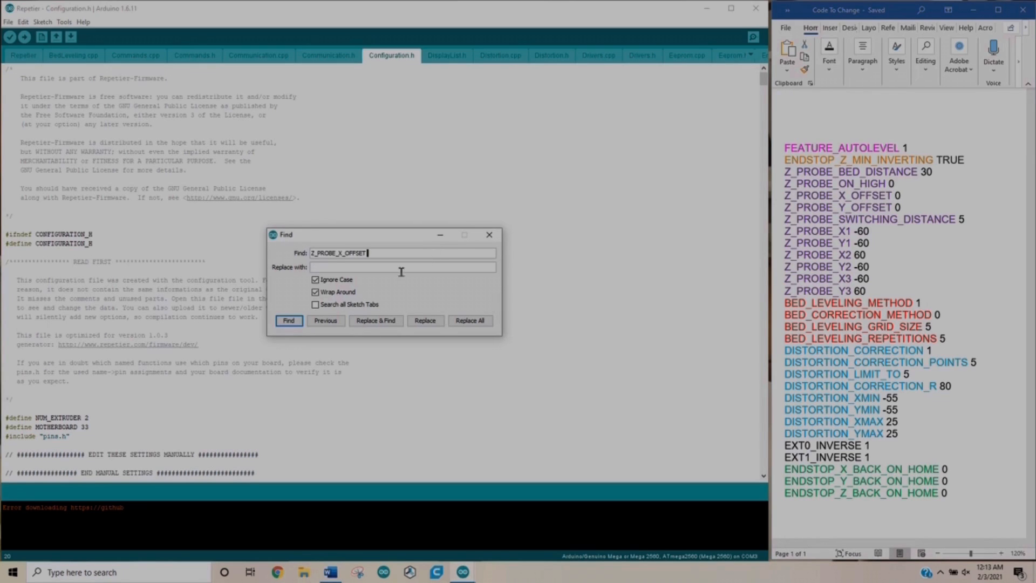
{"action": "left_click", "coordinate": [289, 320]}
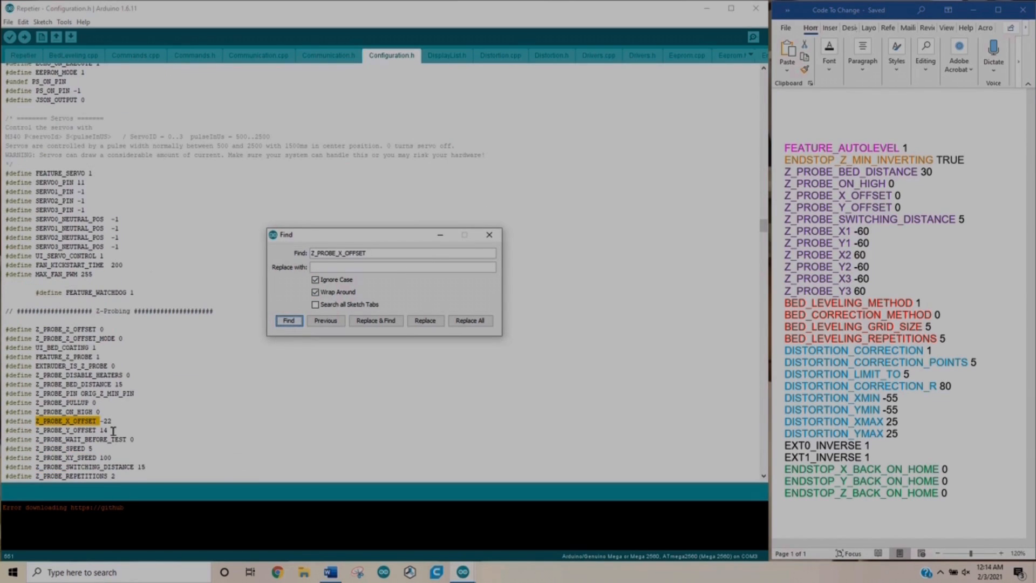
{"action": "left_click", "coordinate": [489, 234]}
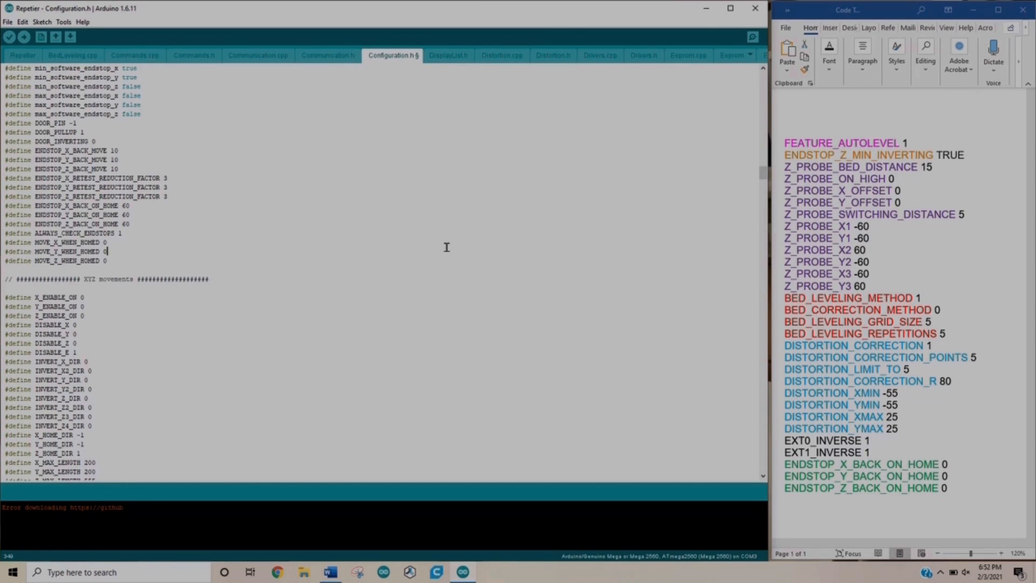
Search for DISTORTION_CORRECTION_R and replace its value with 80.
{"action": "key", "text": "ctrl+f"}
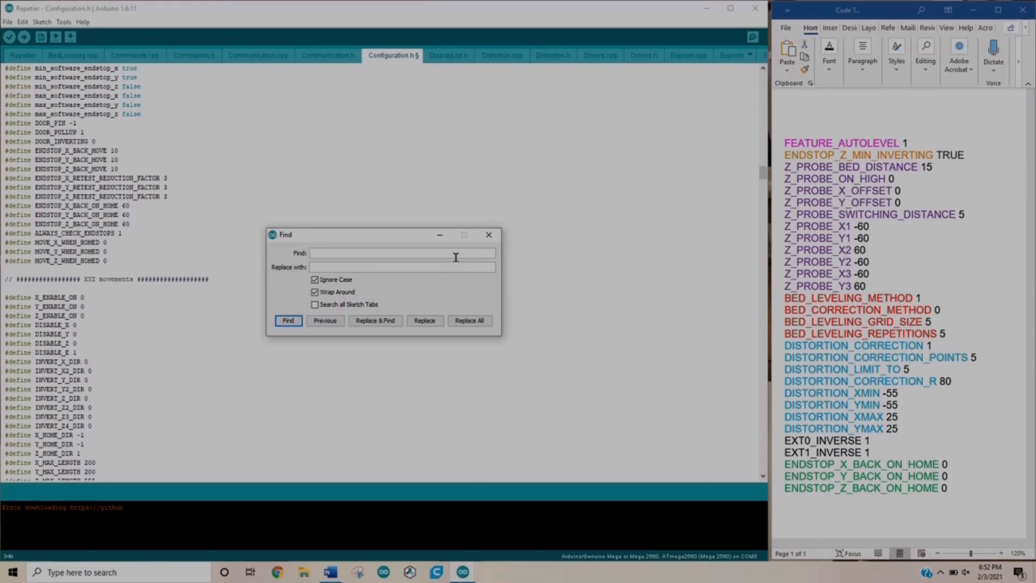
{"action": "type", "text": "DISTORTION_CORRECTION_R"}
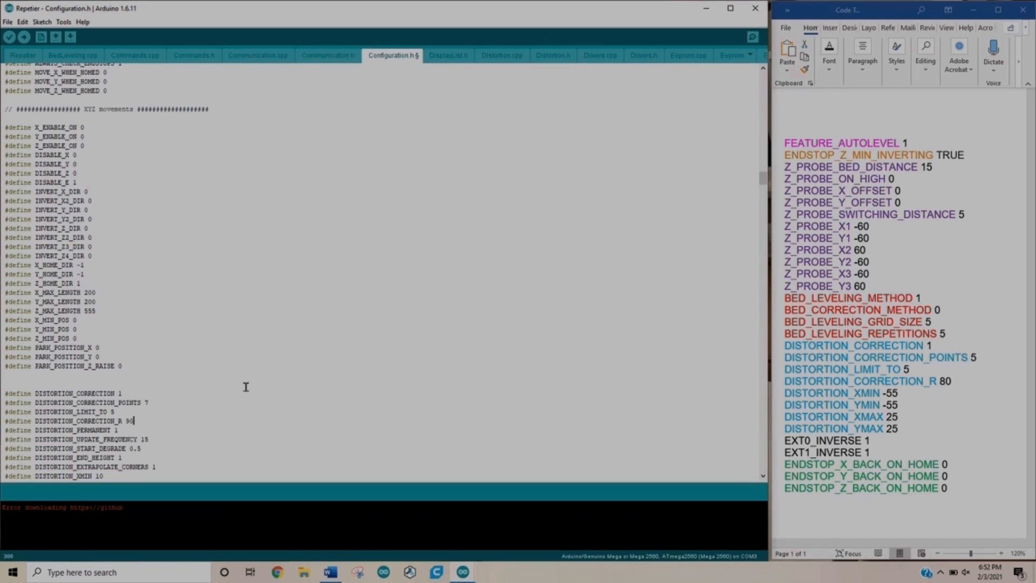
{"action": "type", "text": "80"}
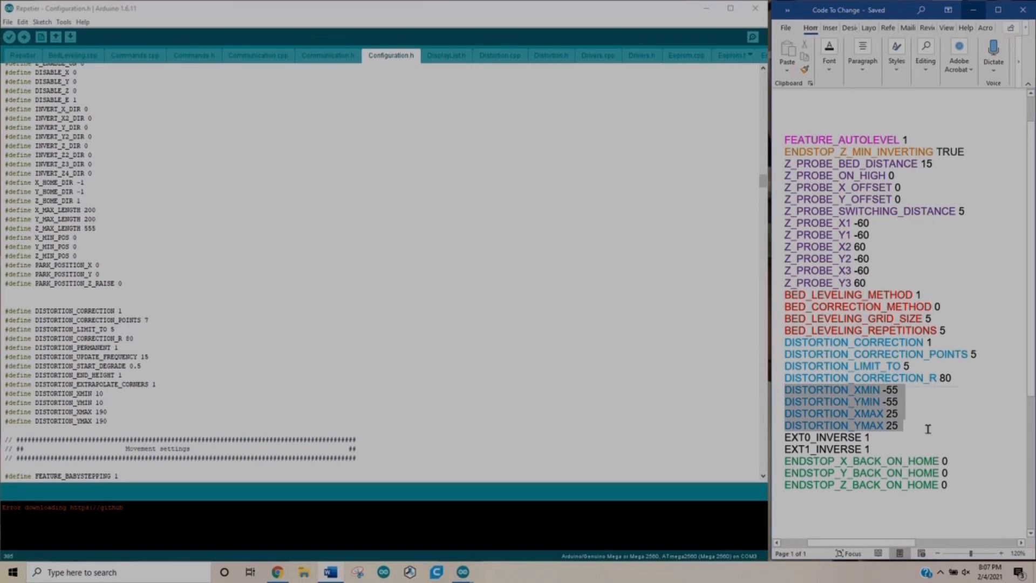
{"action": "mouse_move", "coordinate": [881, 473]}
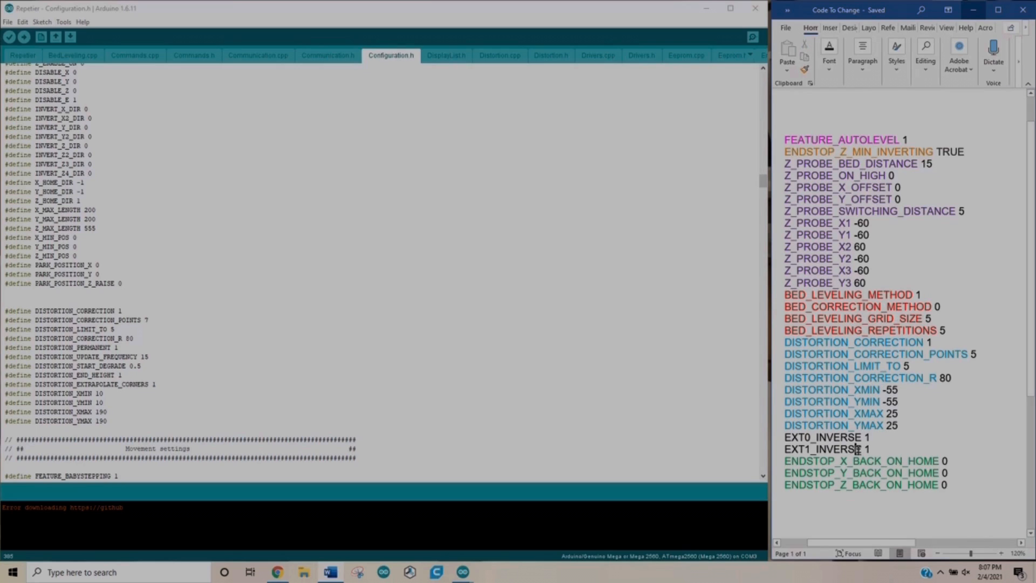
{"action": "mouse_move", "coordinate": [900, 426]}
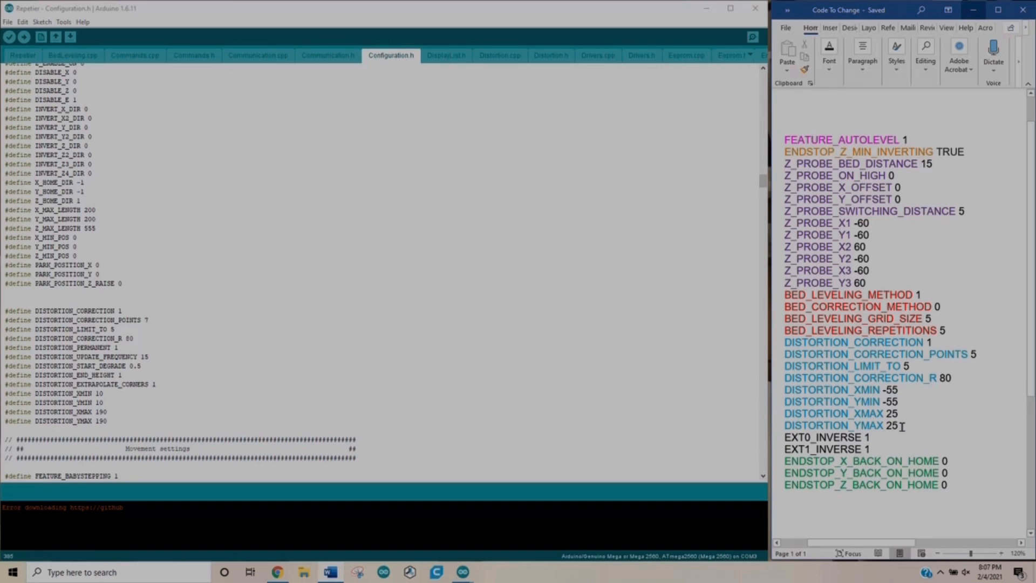
{"action": "left_click_drag", "start_coordinate": [900, 425], "coordinate": [785, 389]}
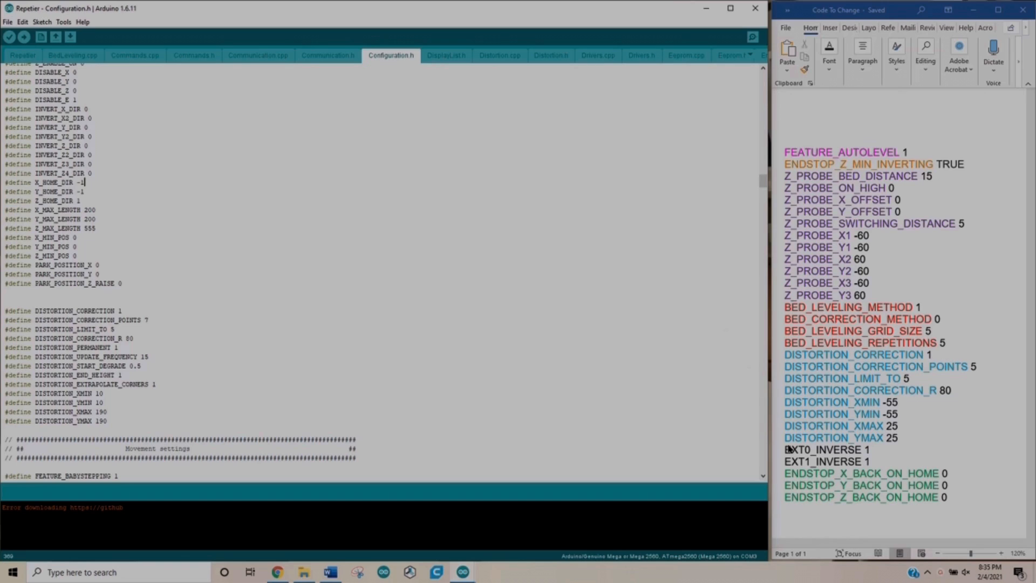
{"action": "mouse_move", "coordinate": [801, 462]}
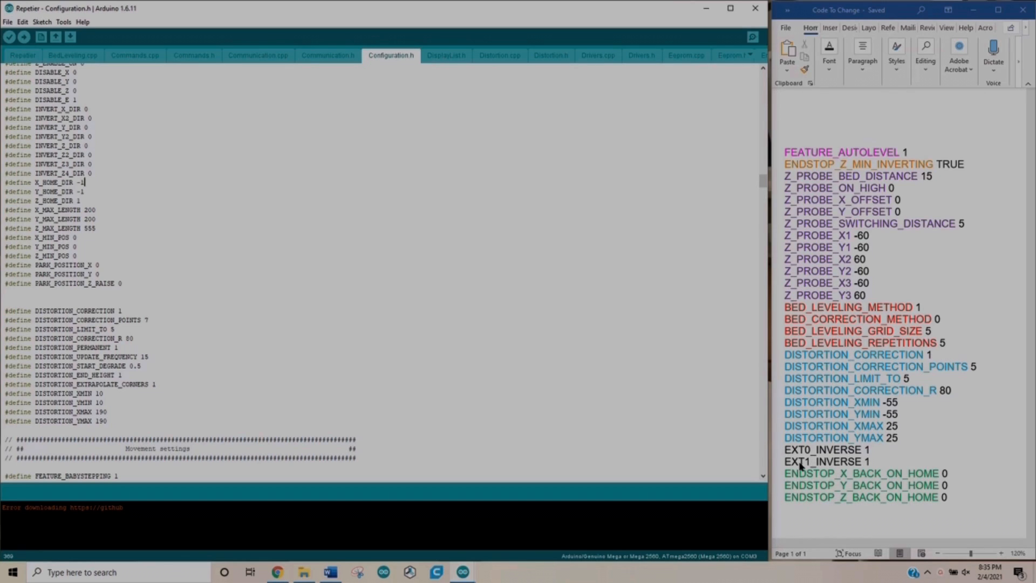
{"action": "mouse_move", "coordinate": [871, 461]}
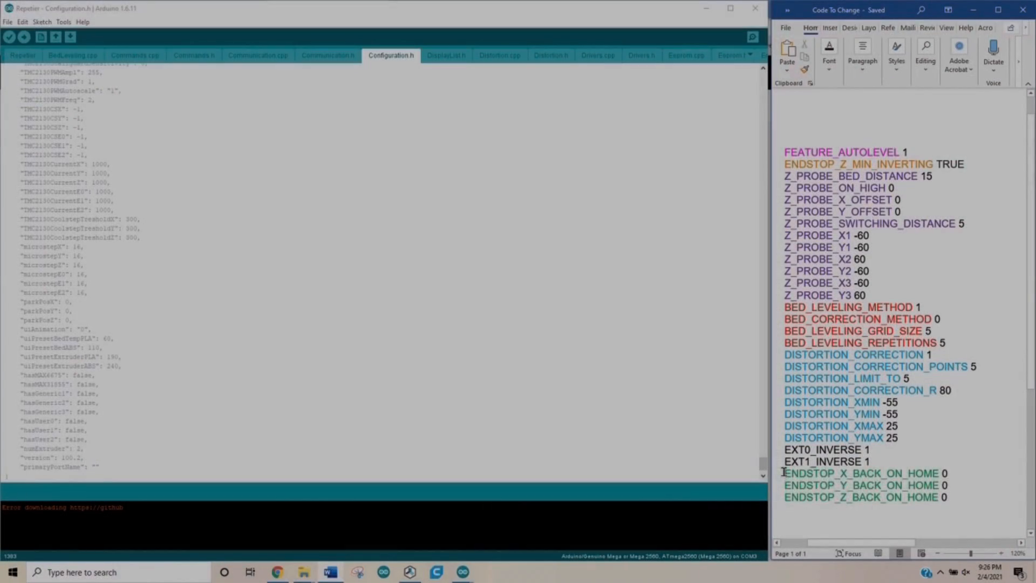
{"action": "left_click_drag", "start_coordinate": [783, 472], "coordinate": [945, 497]}
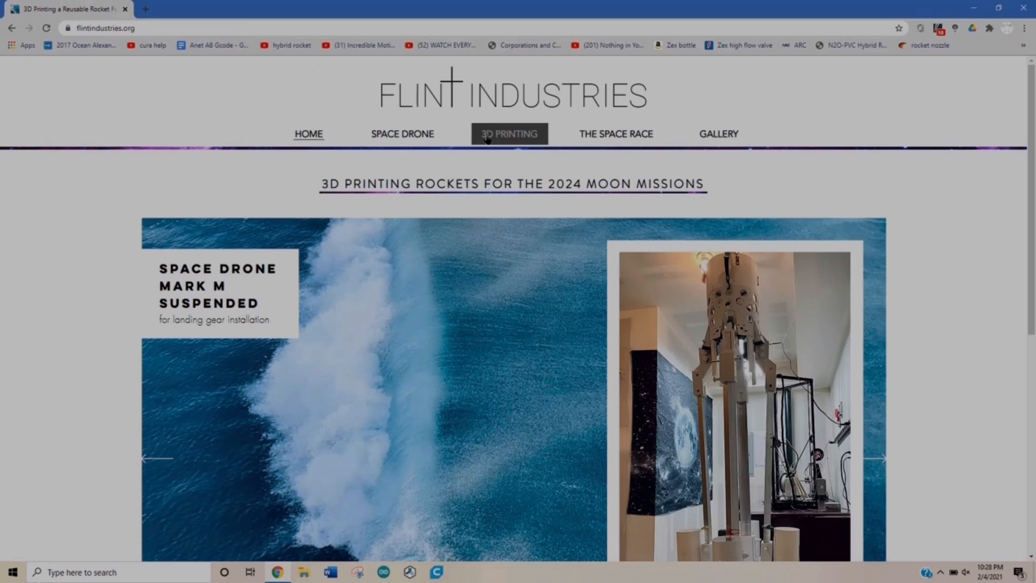
Open Flint Industries' 3D PRINTING page and scroll down to the He3D K280 Setup section.
{"action": "left_click", "coordinate": [509, 133]}
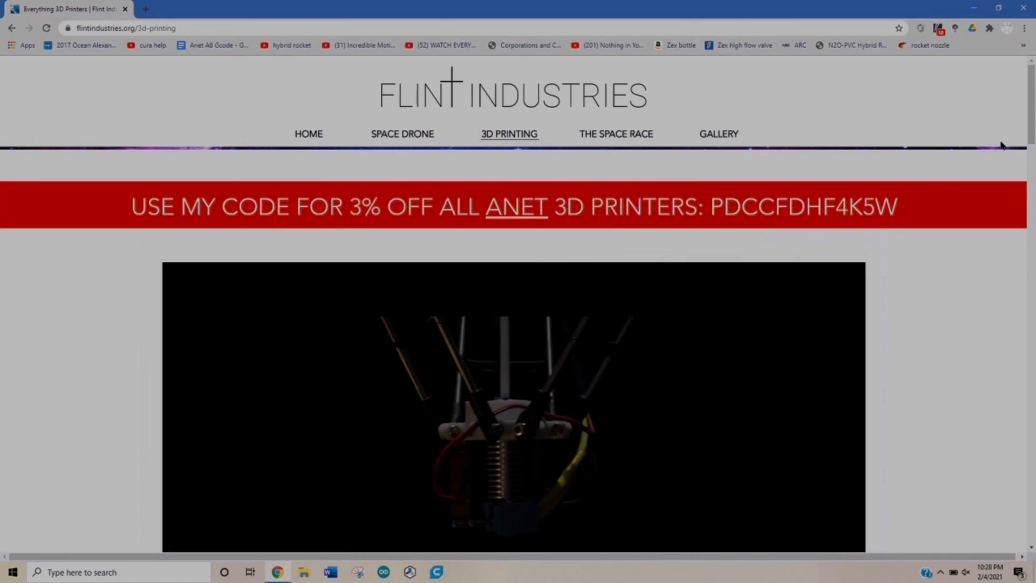
{"action": "scroll", "scroll_direction": "down", "scroll_amount": 3}
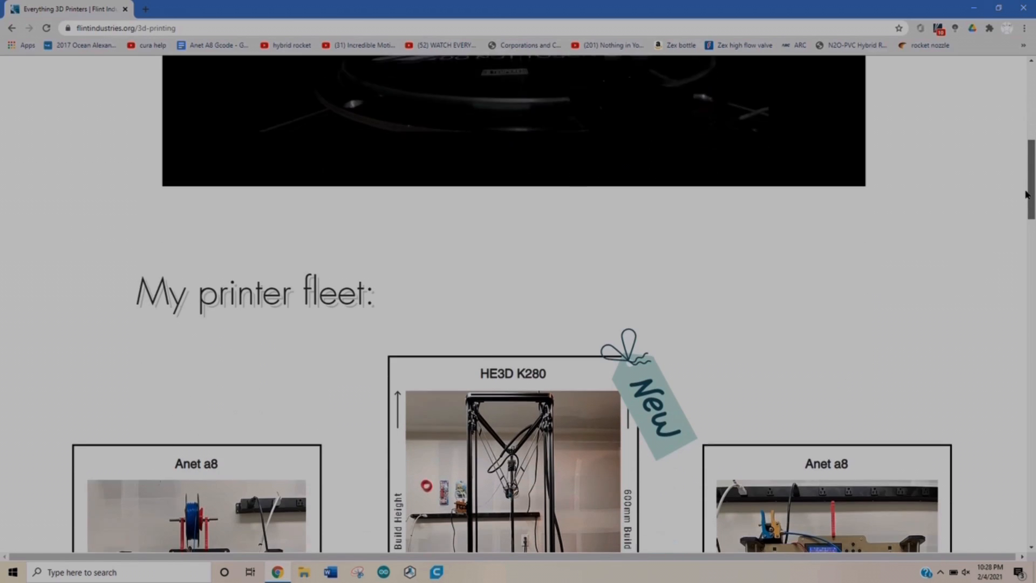
{"action": "scroll", "scroll_direction": "down", "scroll_amount": 3}
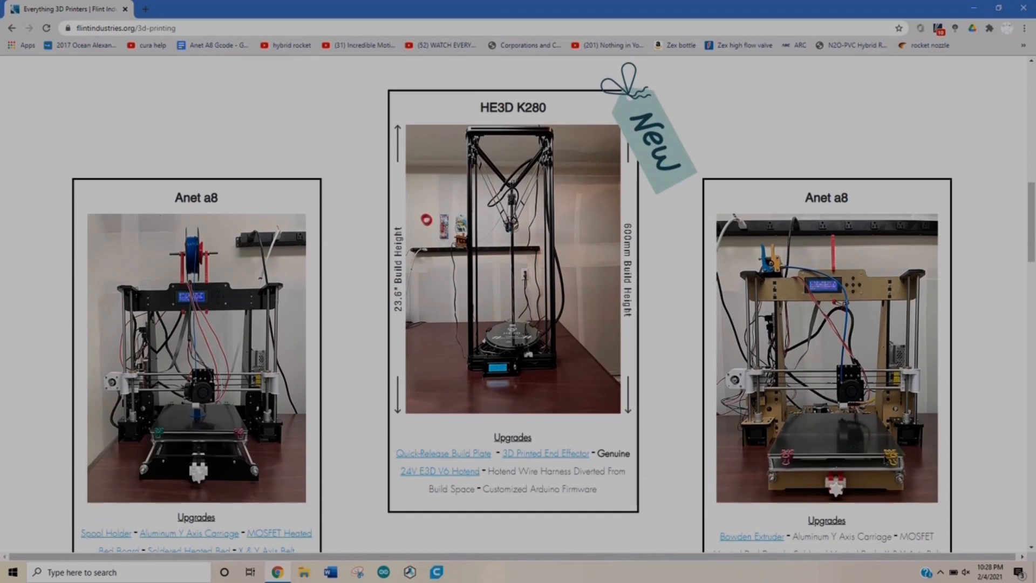
{"action": "mouse_move", "coordinate": [528, 459]}
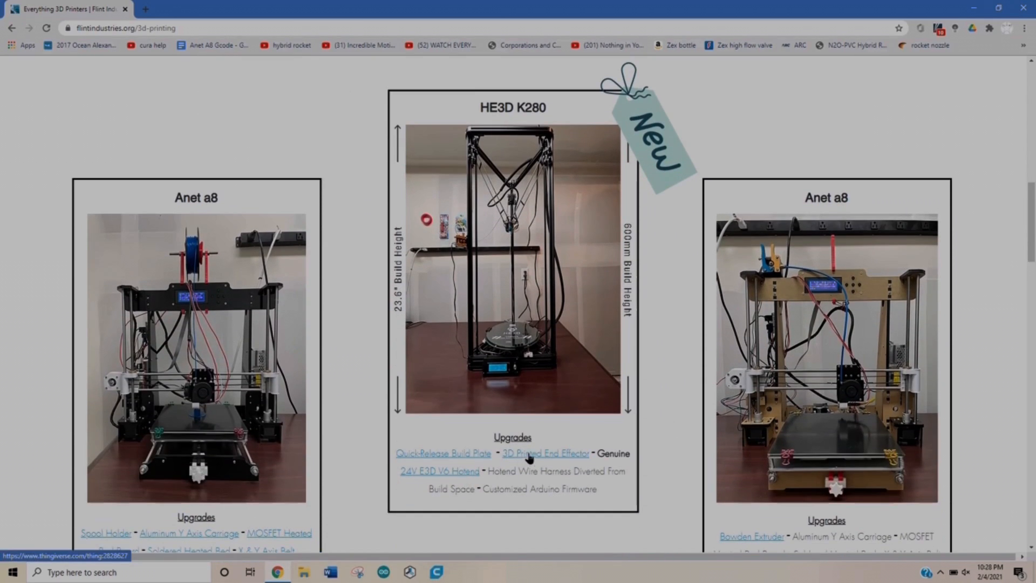
{"action": "scroll", "scroll_direction": "down", "scroll_amount": 3}
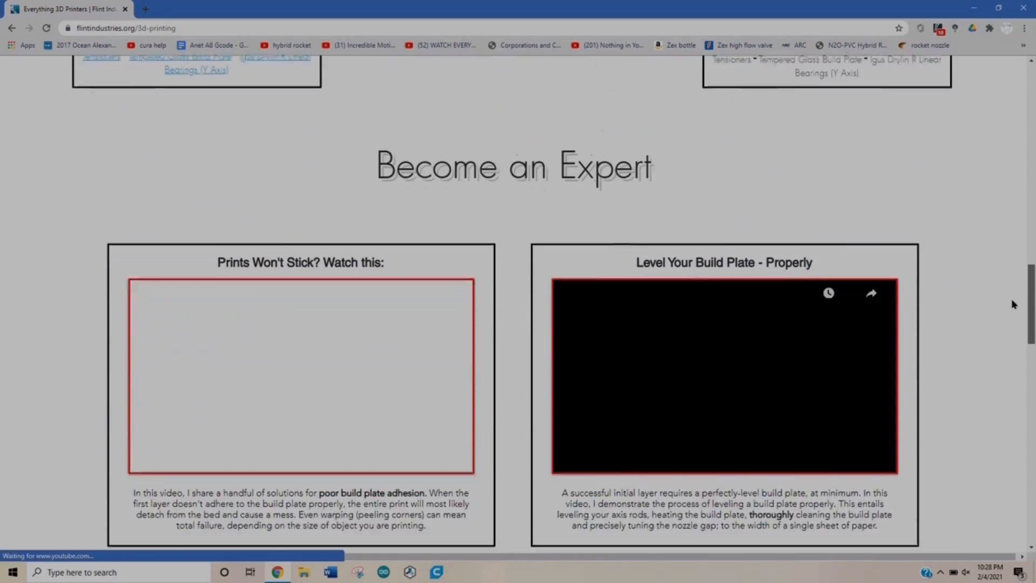
{"action": "scroll", "scroll_direction": "down", "scroll_amount": 3}
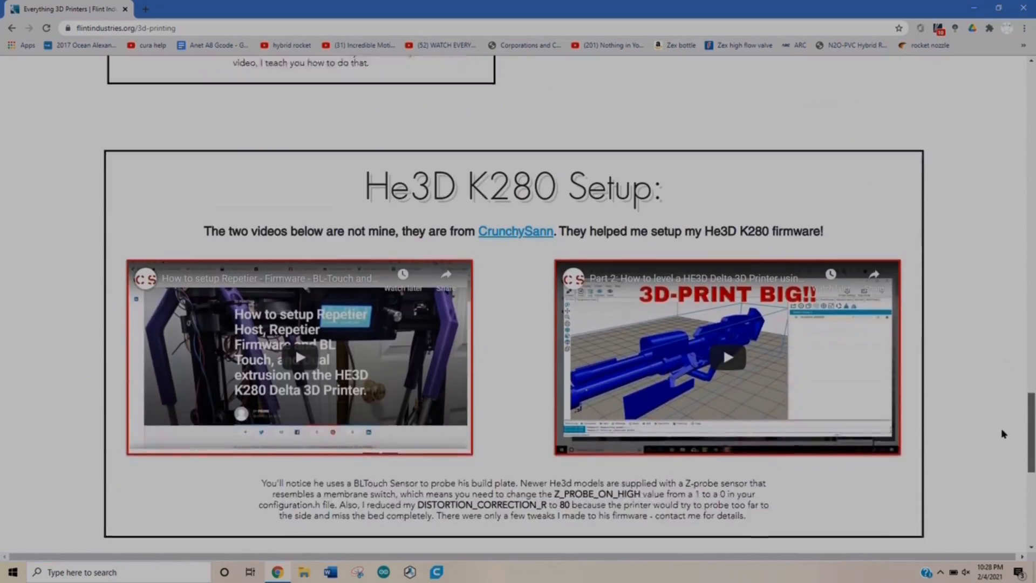